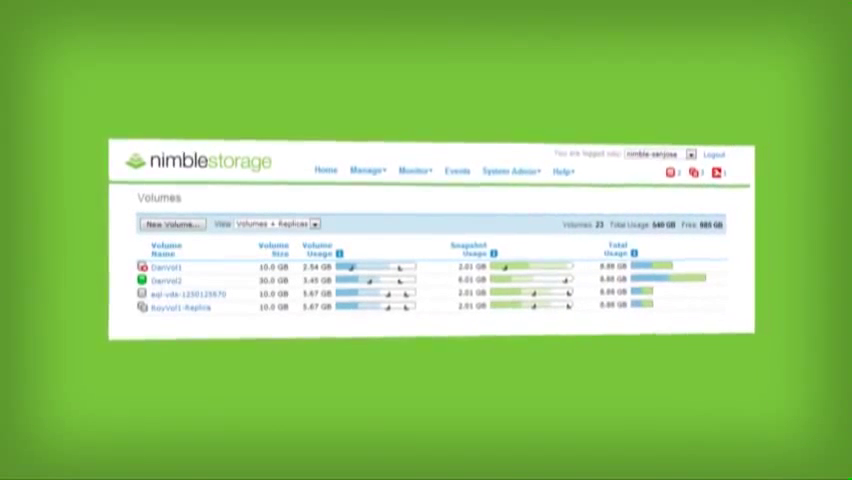
# Switch from the volume list to the Home dashboard showing disk space, throughput and IOPS charts.
pyautogui.click(325, 168)
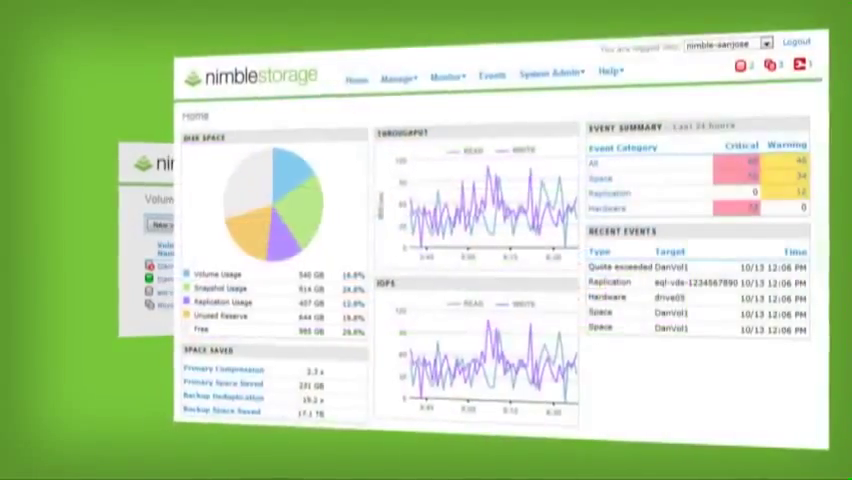